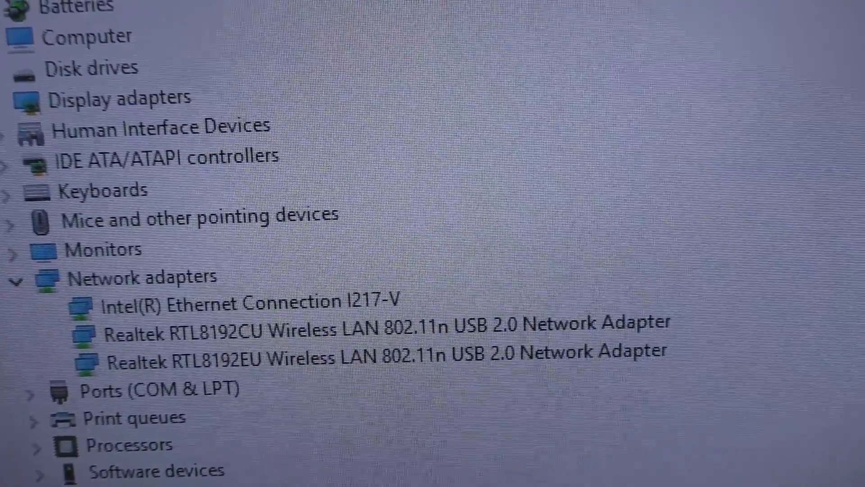
scroll("down", 3)
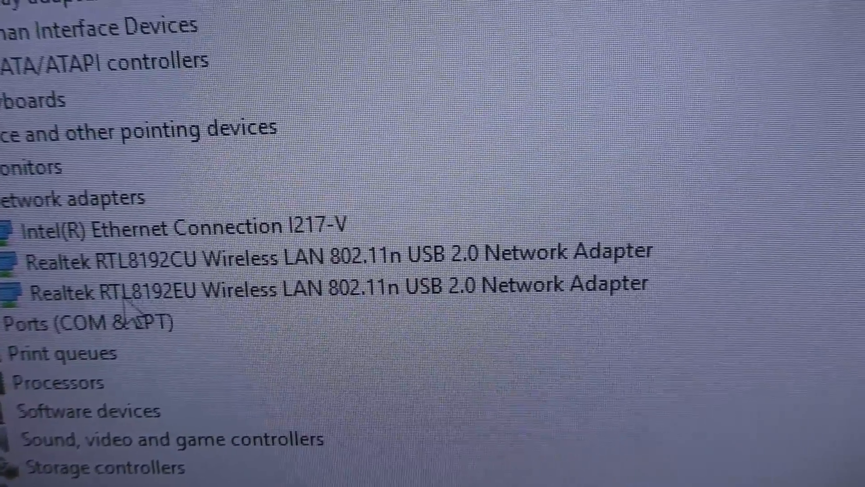
scroll("down", 3)
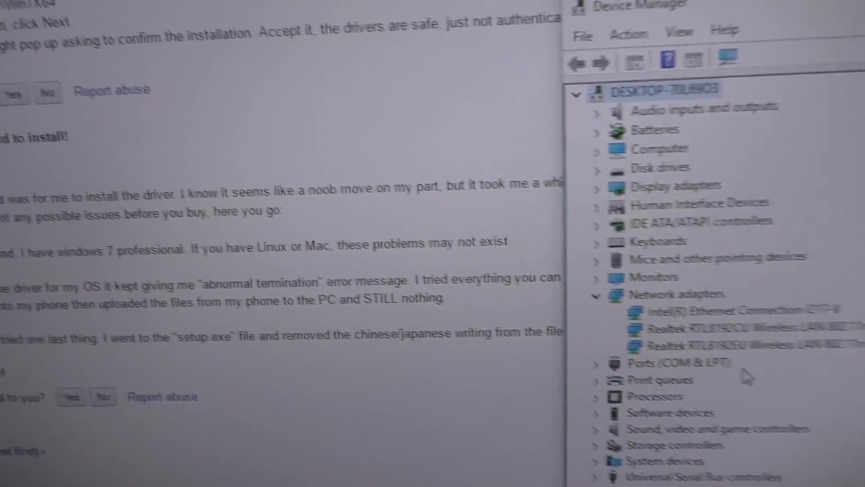
scroll("down", 3)
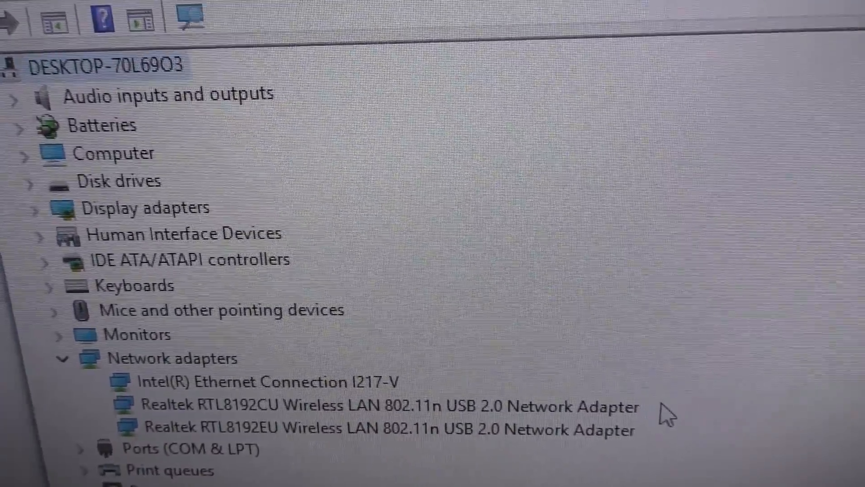
scroll("down", 3)
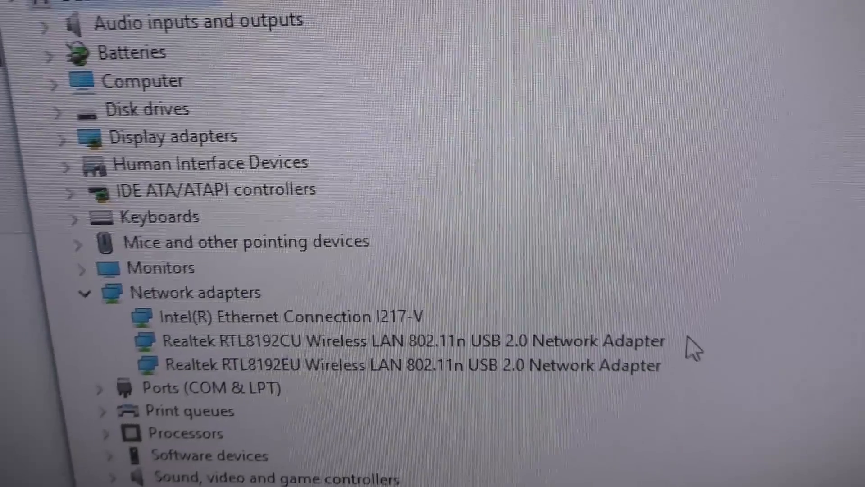